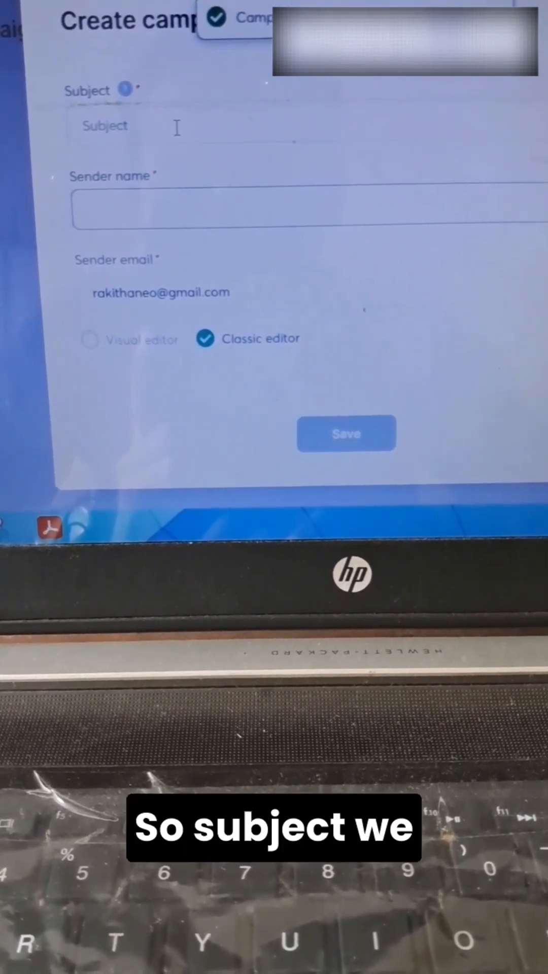
Set the subject to 'free ebook', the sender name to 'rakitha', and save the campaign details
type("f")
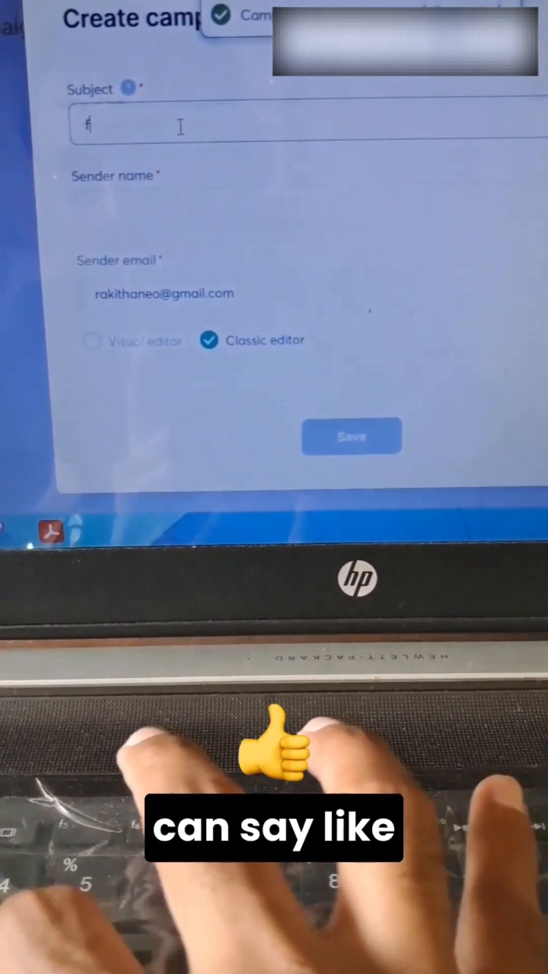
type("ree ebook")
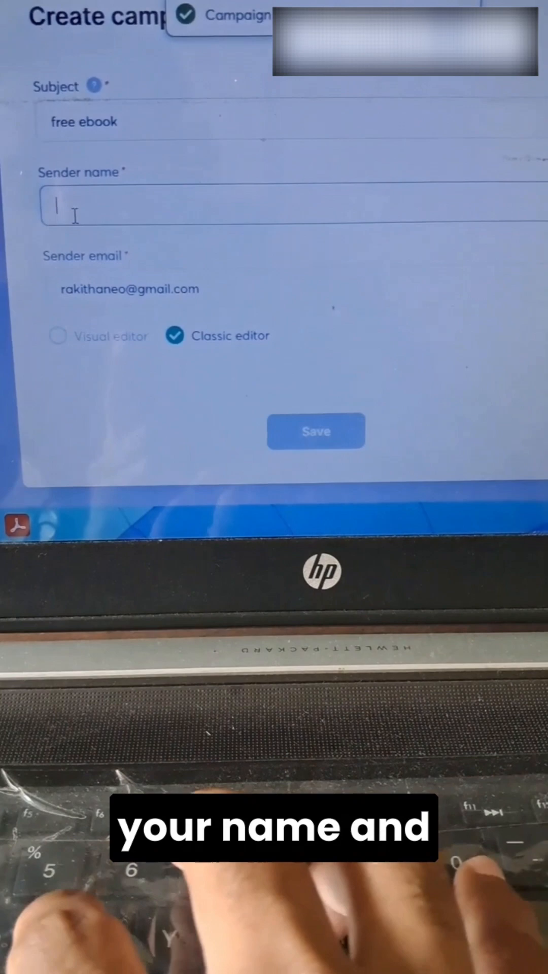
type("rakitha")
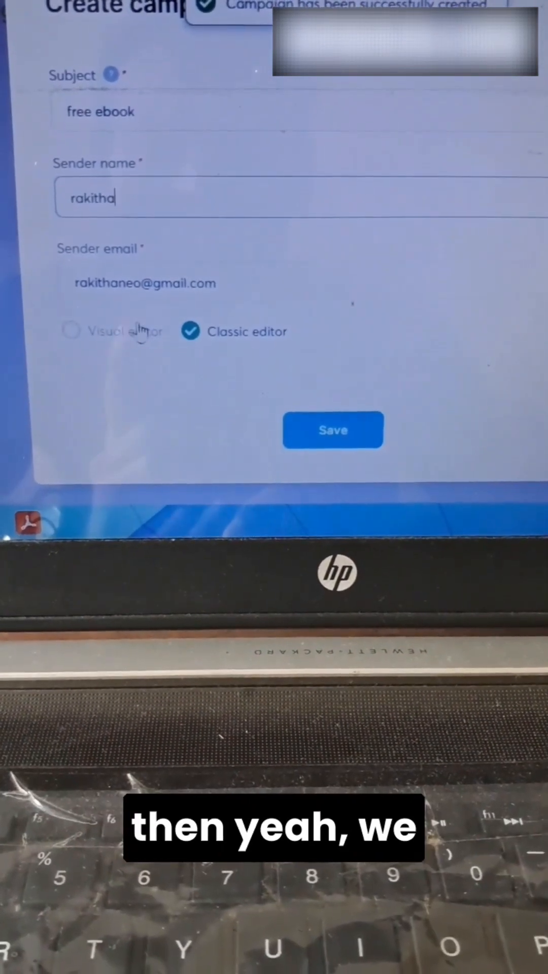
left_click(332, 430)
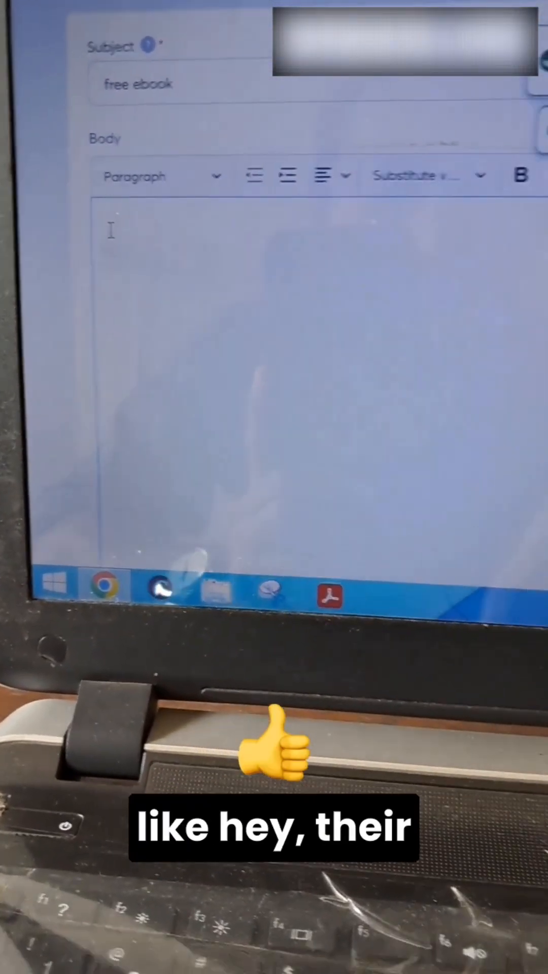
Begin the body with 'Hey' and select the {first_name} personalization tag to copy it
type("Hey")
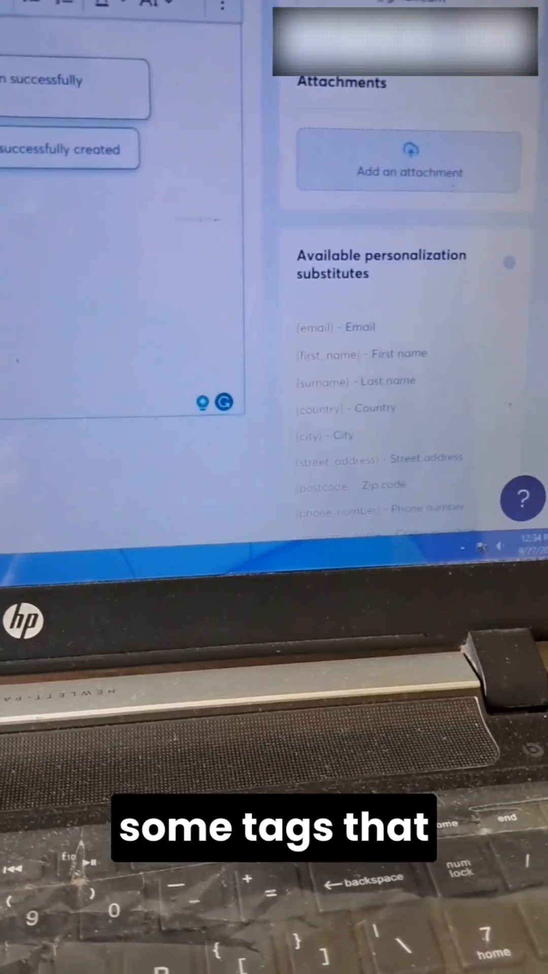
scroll("down", 3)
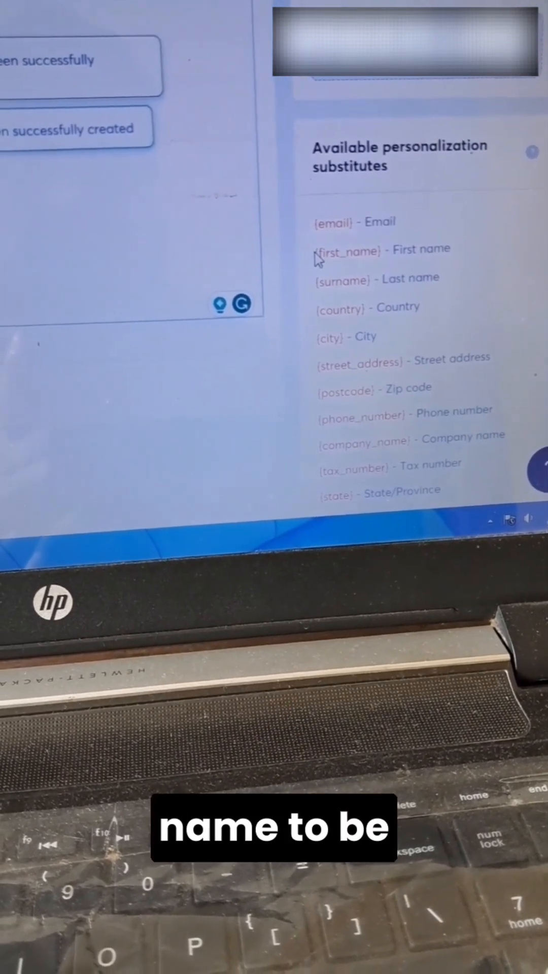
double_click(348, 252)
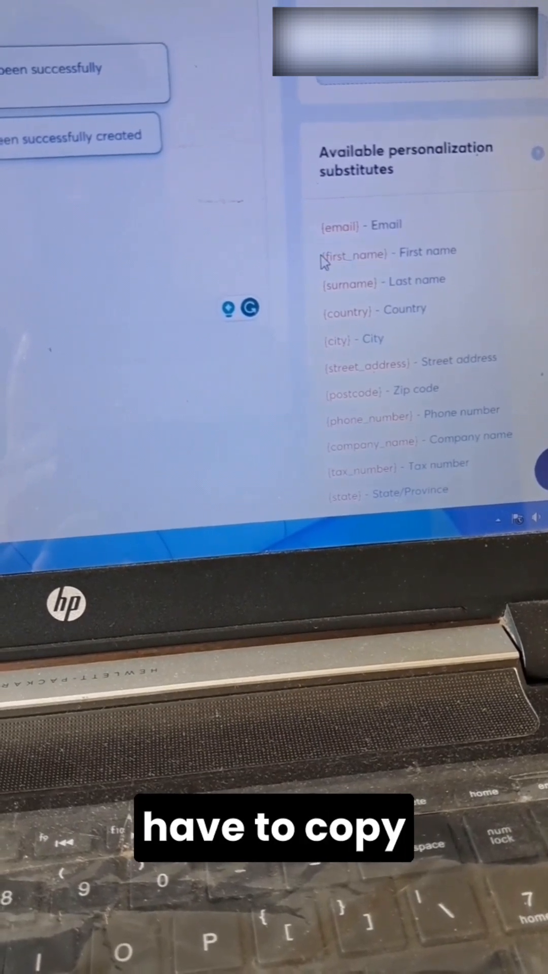
double_click(355, 245)
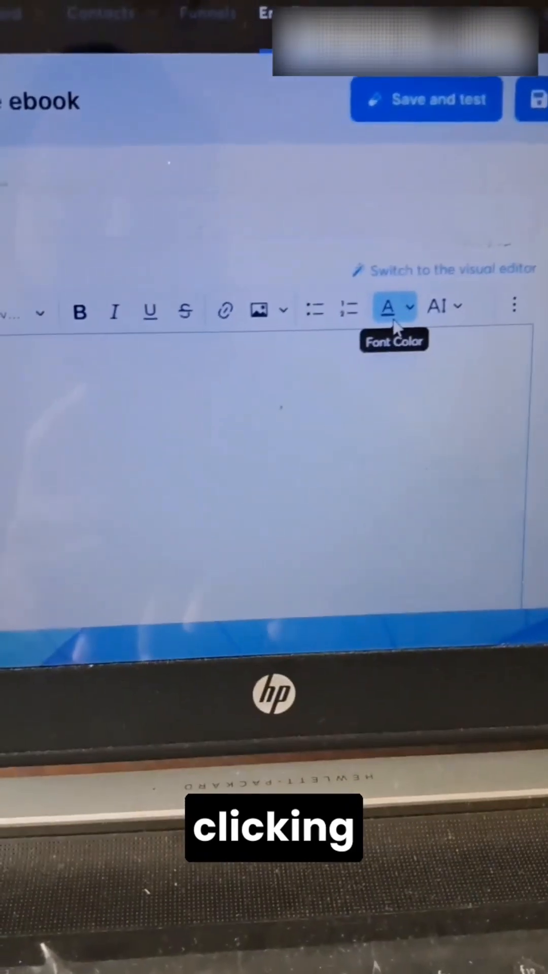
Change the font colour of the email body text
left_click(389, 309)
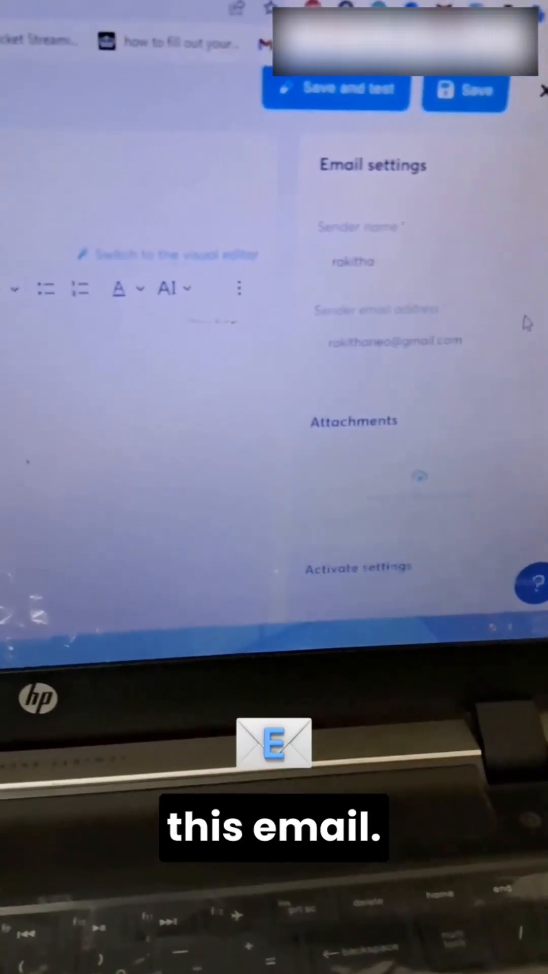
Select the sender email address field to review or edit it
double_click(422, 351)
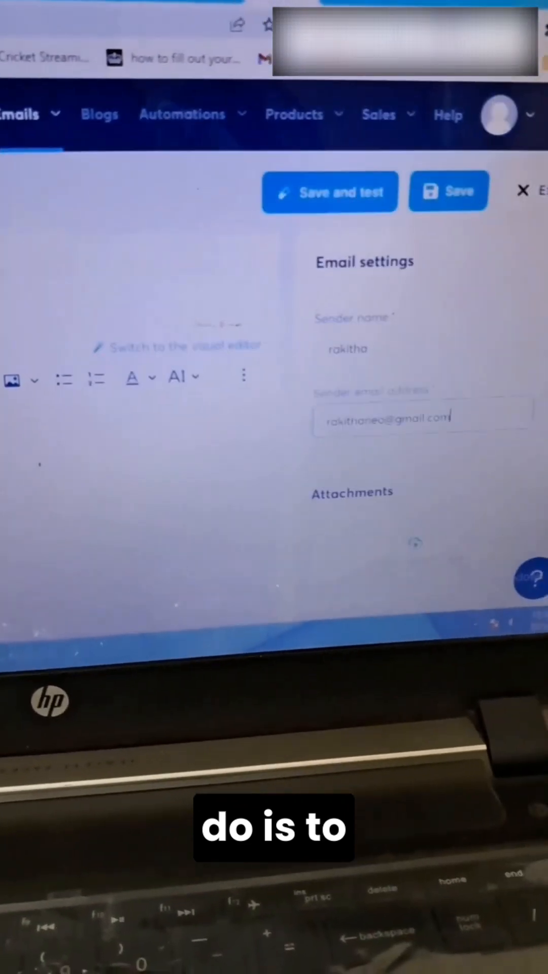
Save the finished campaign email
left_click(498, 114)
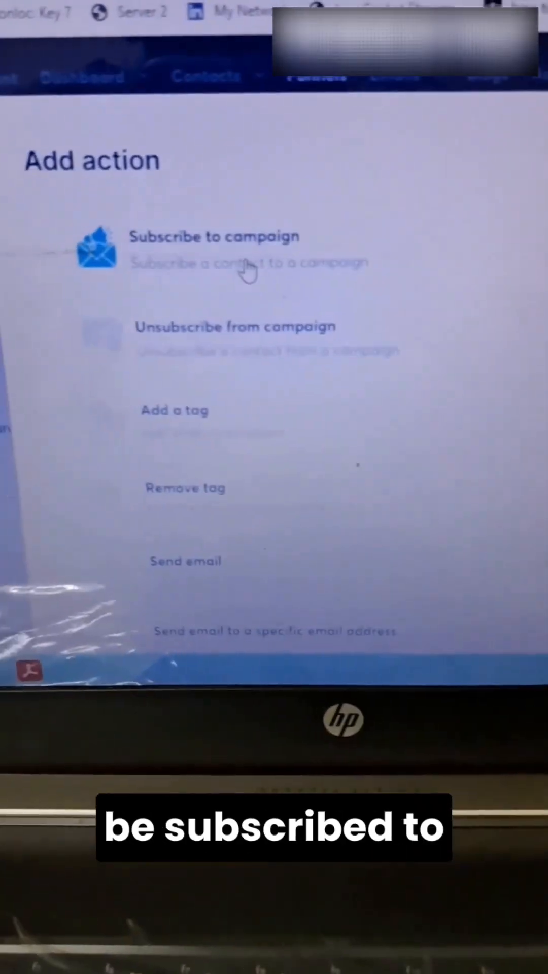
Add a Subscribe to campaign action targeting 'test campaign' and save the rule
left_click(214, 249)
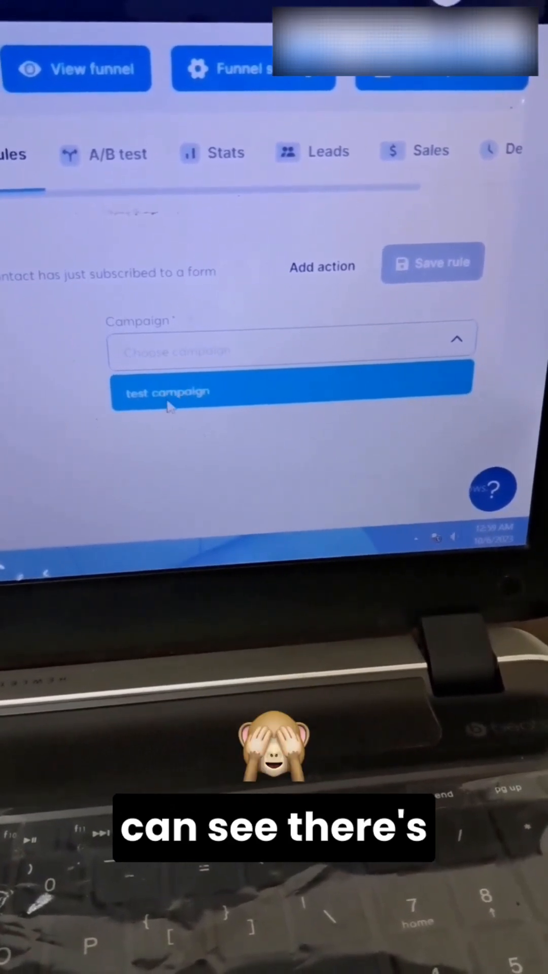
left_click(166, 393)
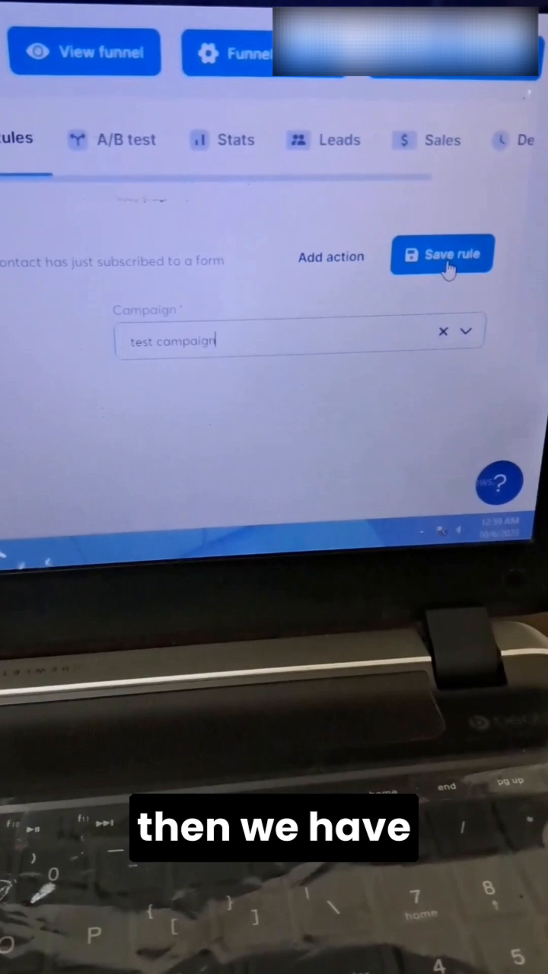
left_click(442, 255)
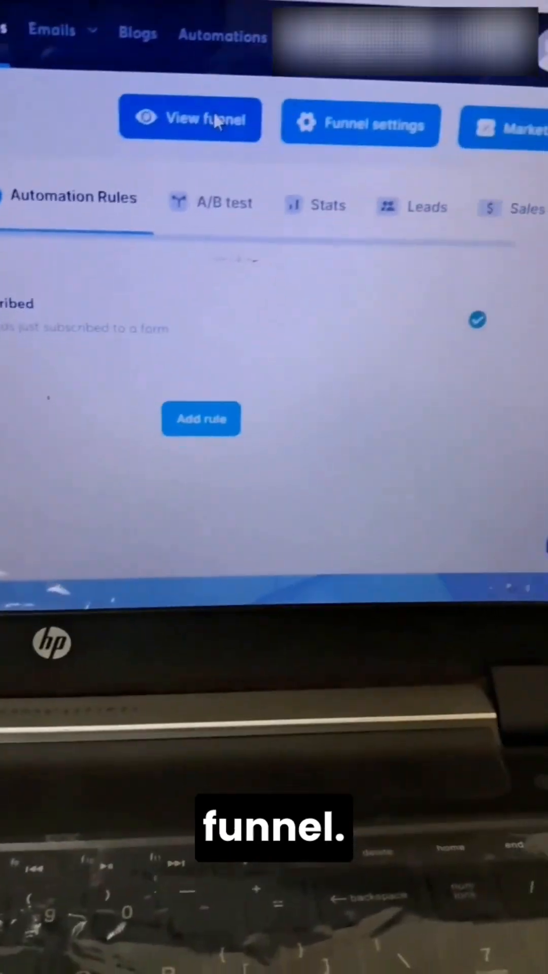
View the live funnel page to get its link
left_click(190, 119)
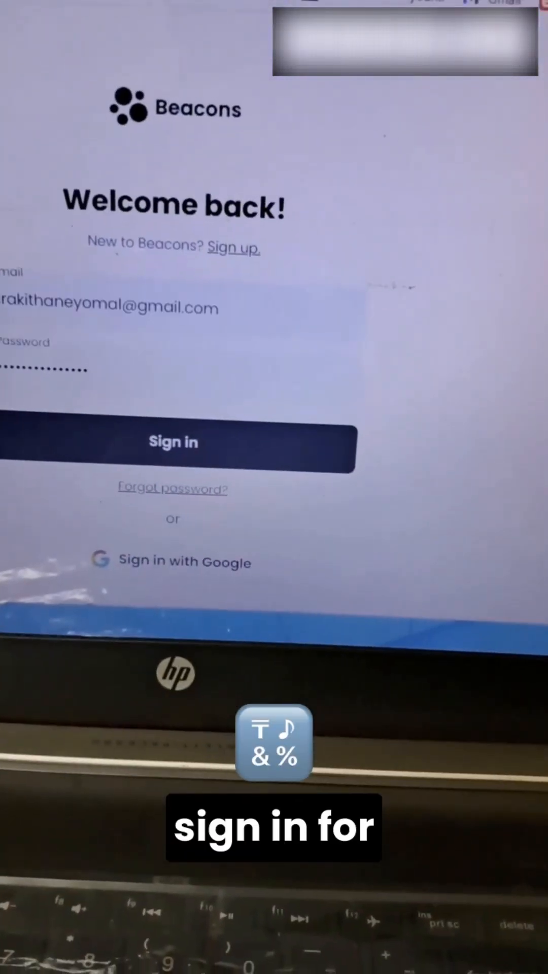
Sign in to Beacons and edit the rejected link-in-bio username
left_click(173, 561)
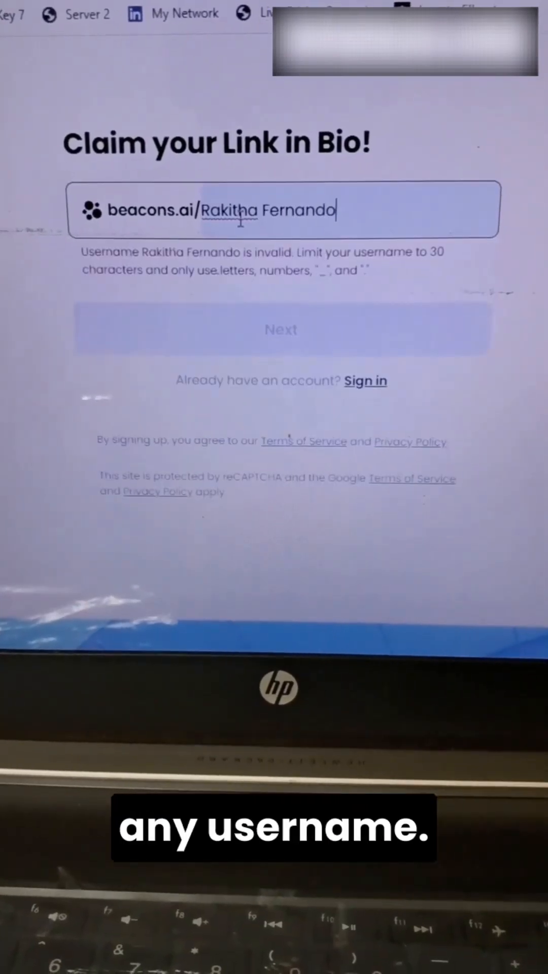
left_click(281, 329)
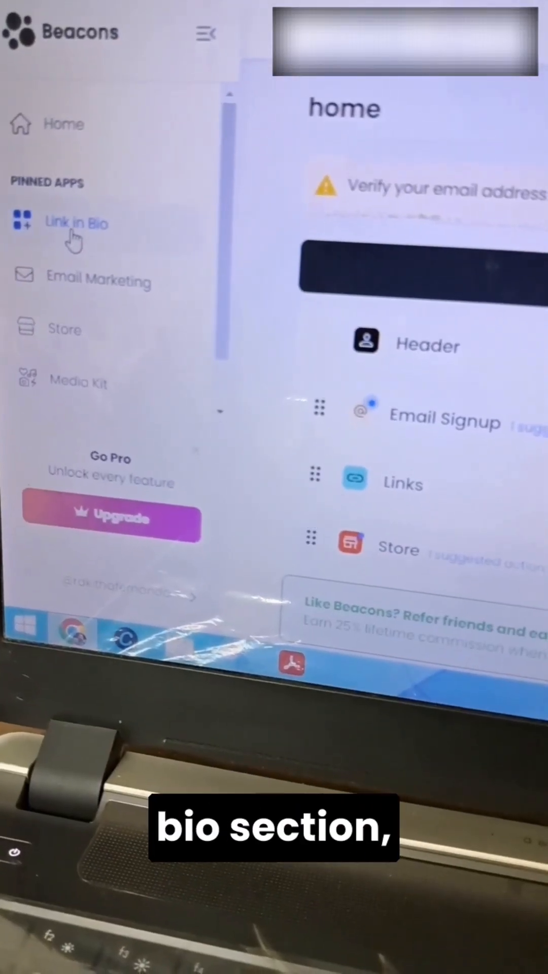
Go to the Link in Bio editor and scroll through its block list
left_click(76, 223)
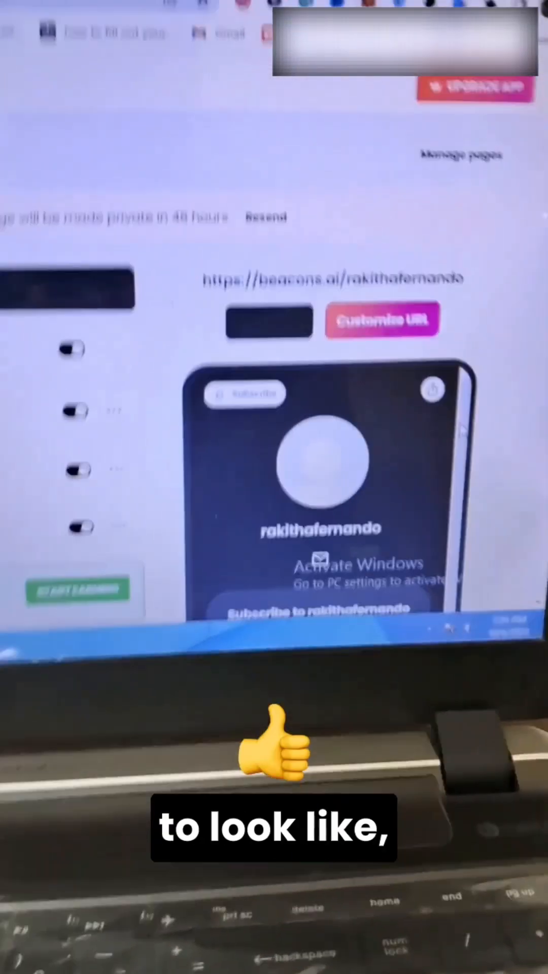
scroll("down", 3)
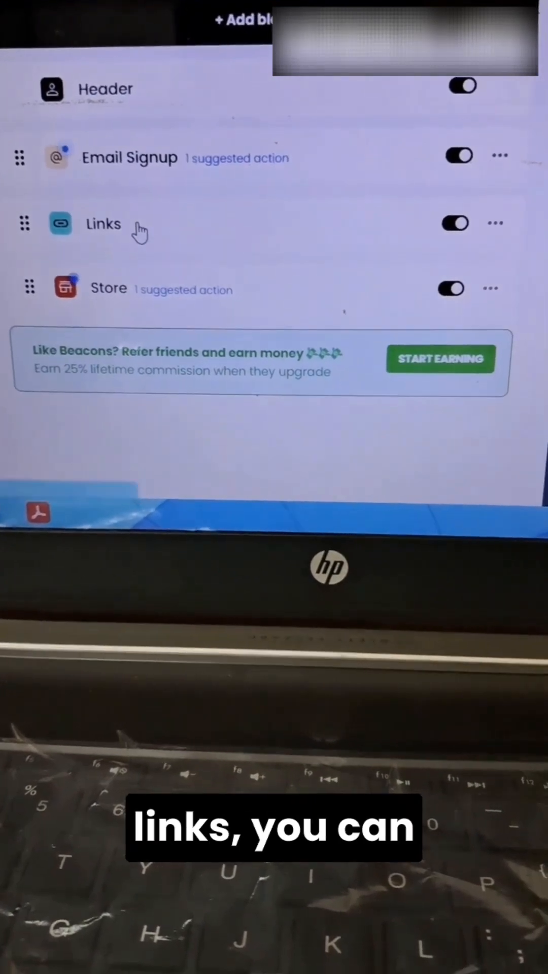
In the Links block, add a new link and title it 'Free ebook'
left_click(102, 225)
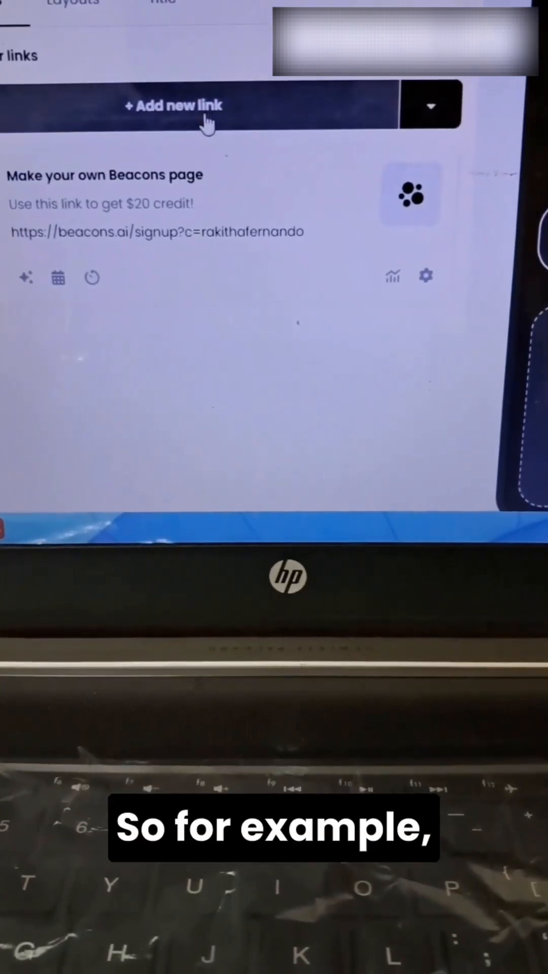
left_click(174, 105)
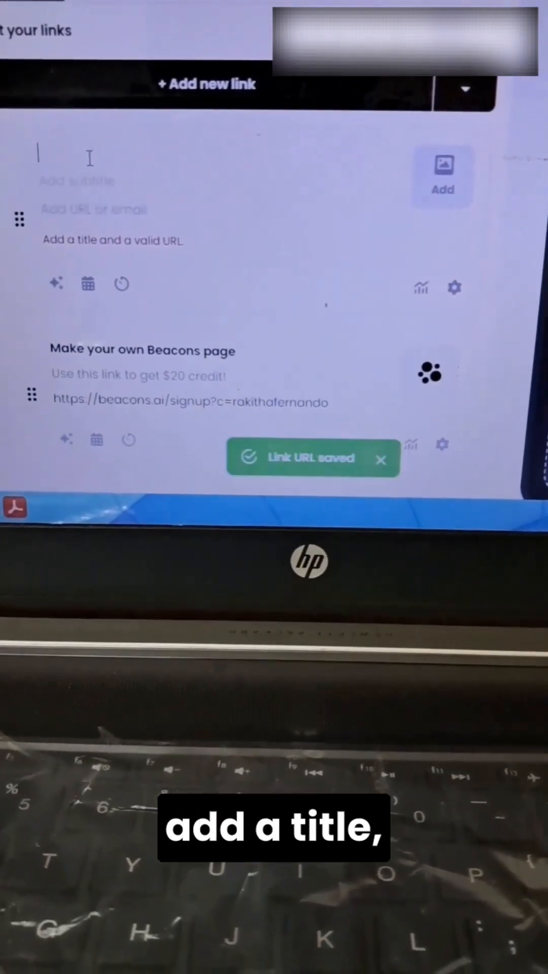
type("s")
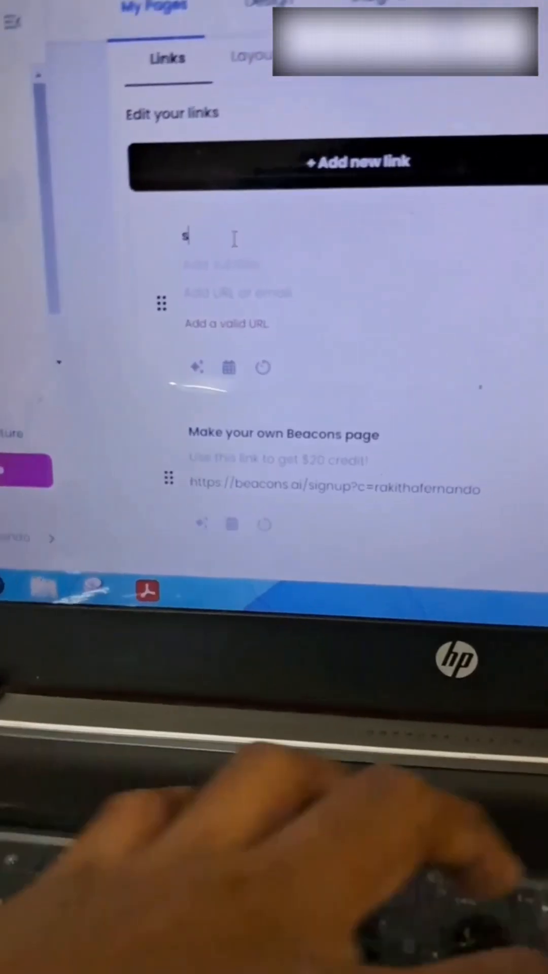
type("Free ebook")
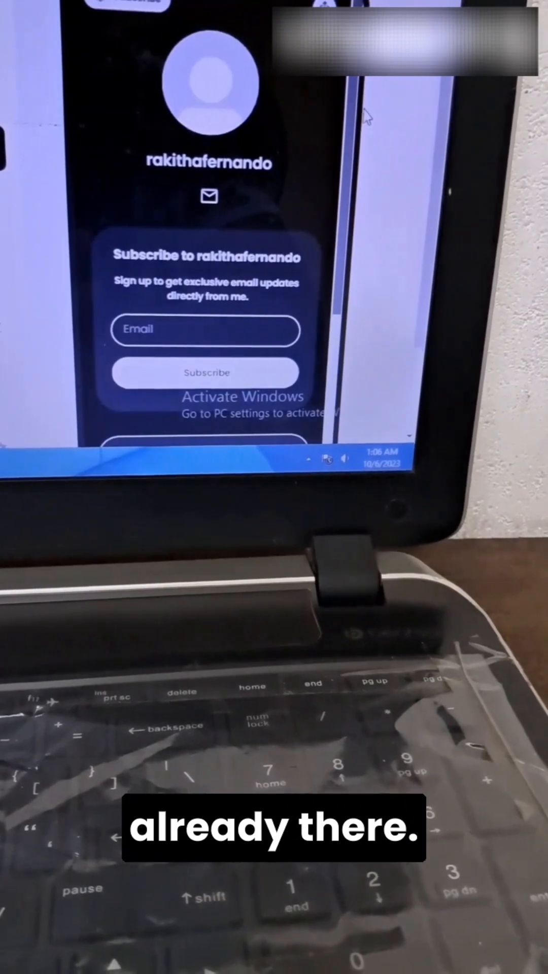
Scroll the phone preview down to the Free ebook button and view its linked squeeze page
scroll("down", 3)
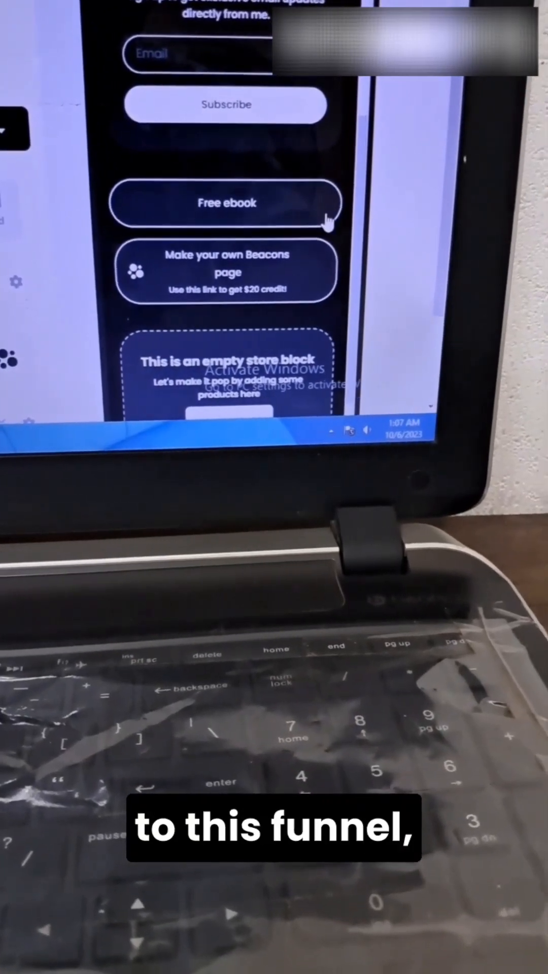
scroll("down", 3)
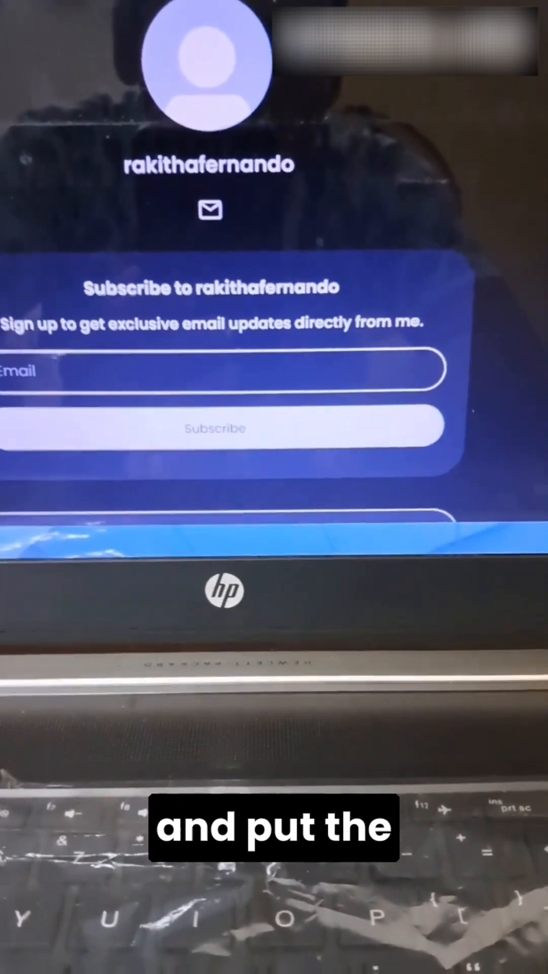
scroll("down", 3)
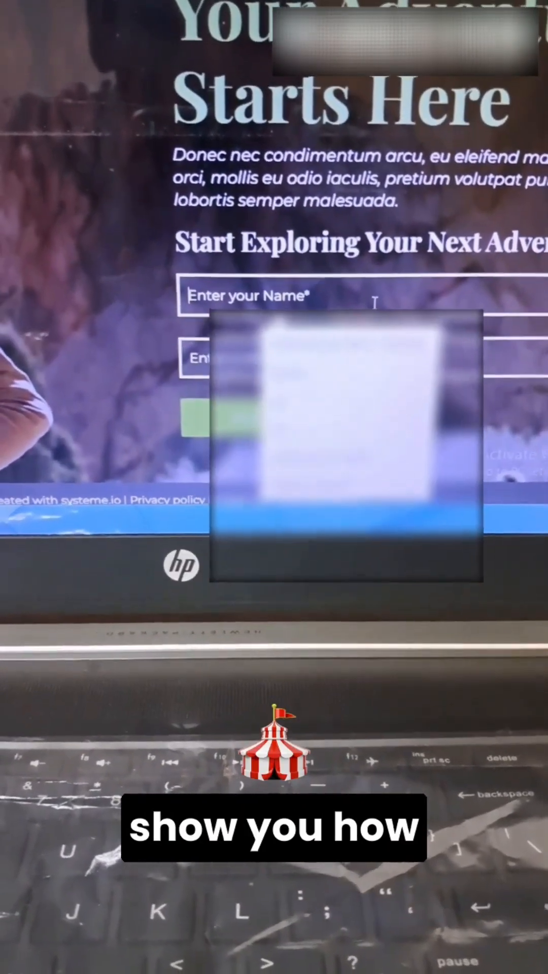
Submit the opt-in form with the name 'Sue', then return to the test funnel's steps
type("Sue")
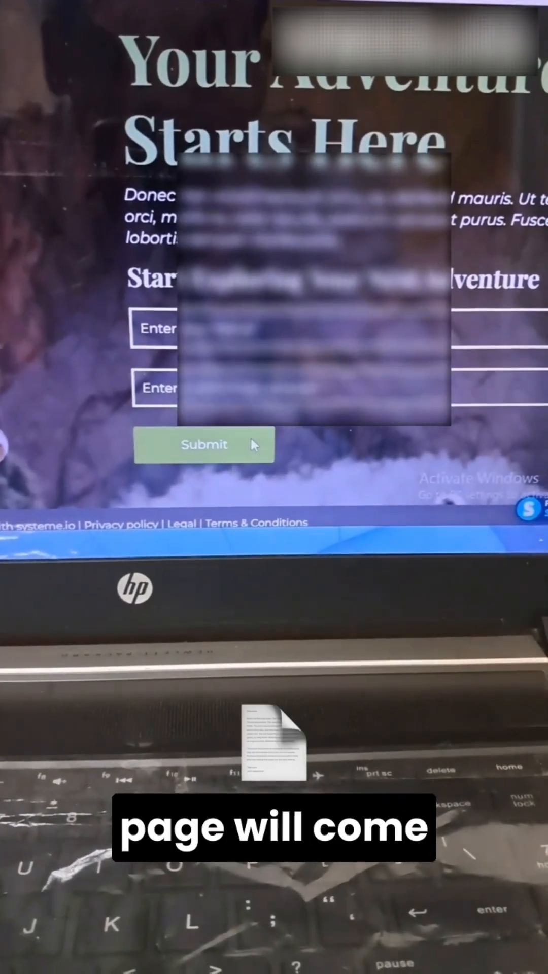
left_click(204, 444)
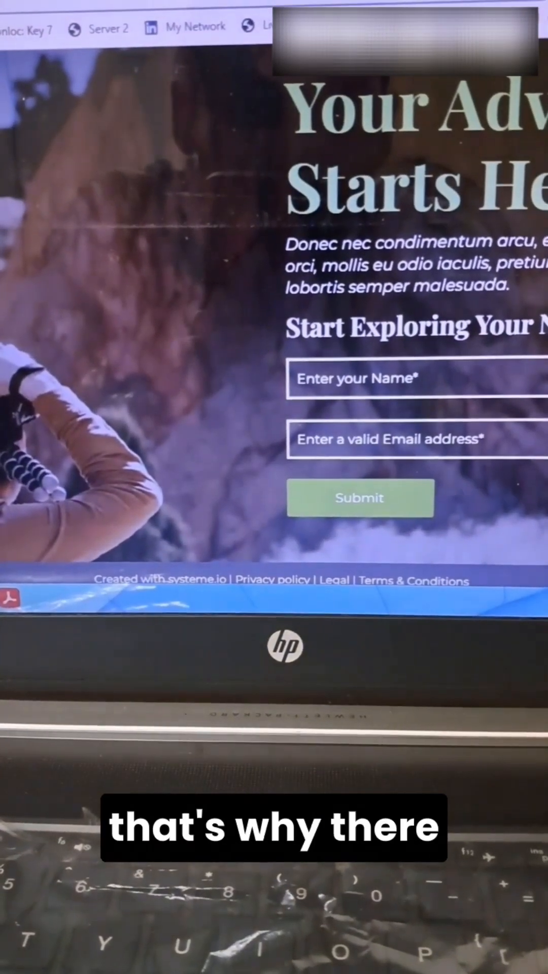
left_click(359, 497)
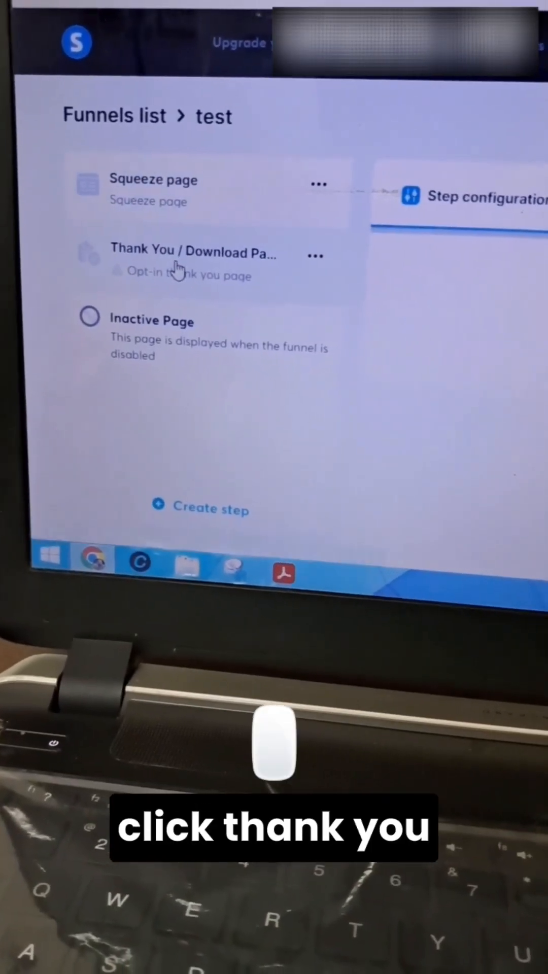
Select the 'Thank you for registering!' template for the Thank You / Download page step
left_click(193, 250)
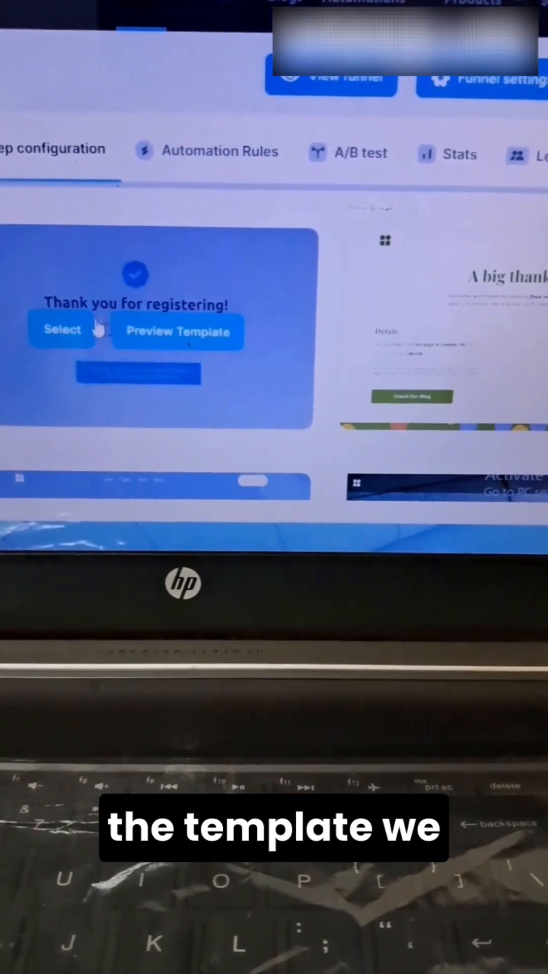
left_click(62, 330)
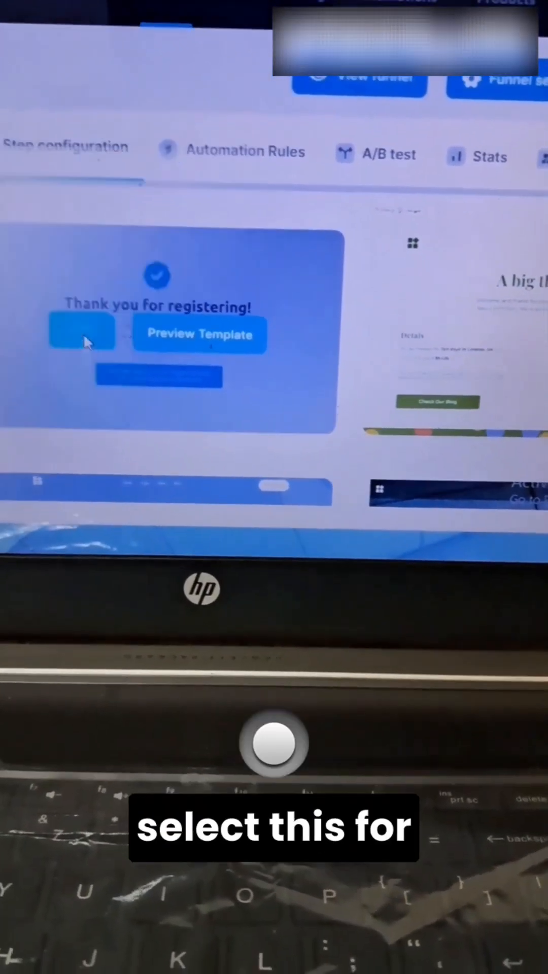